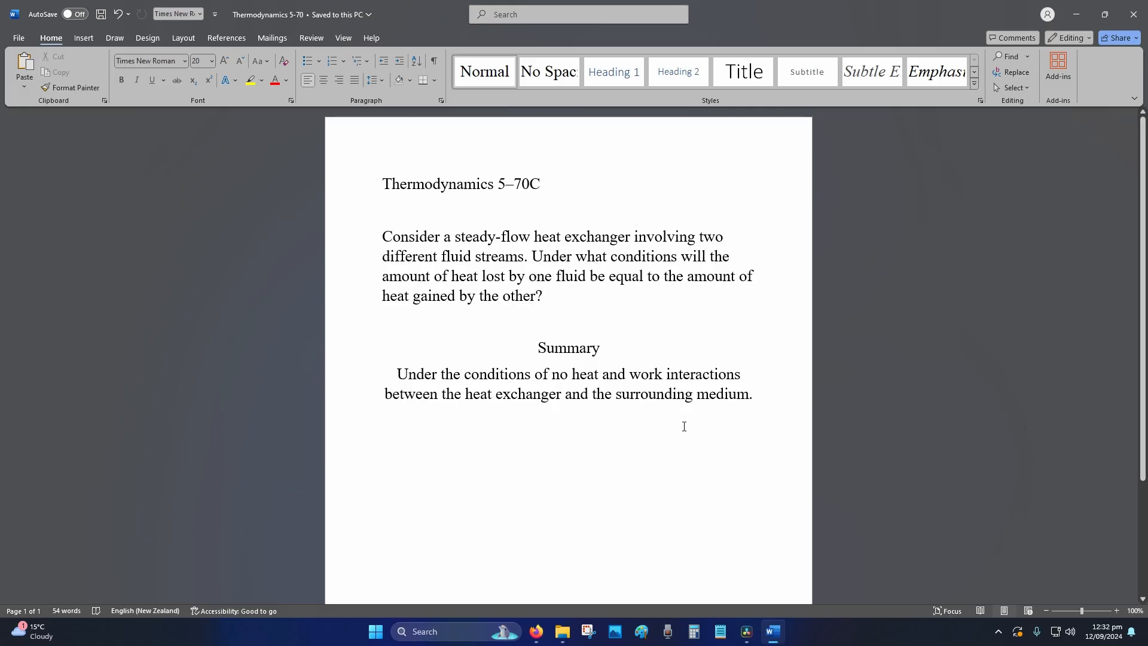
pyautogui.click(542, 296)
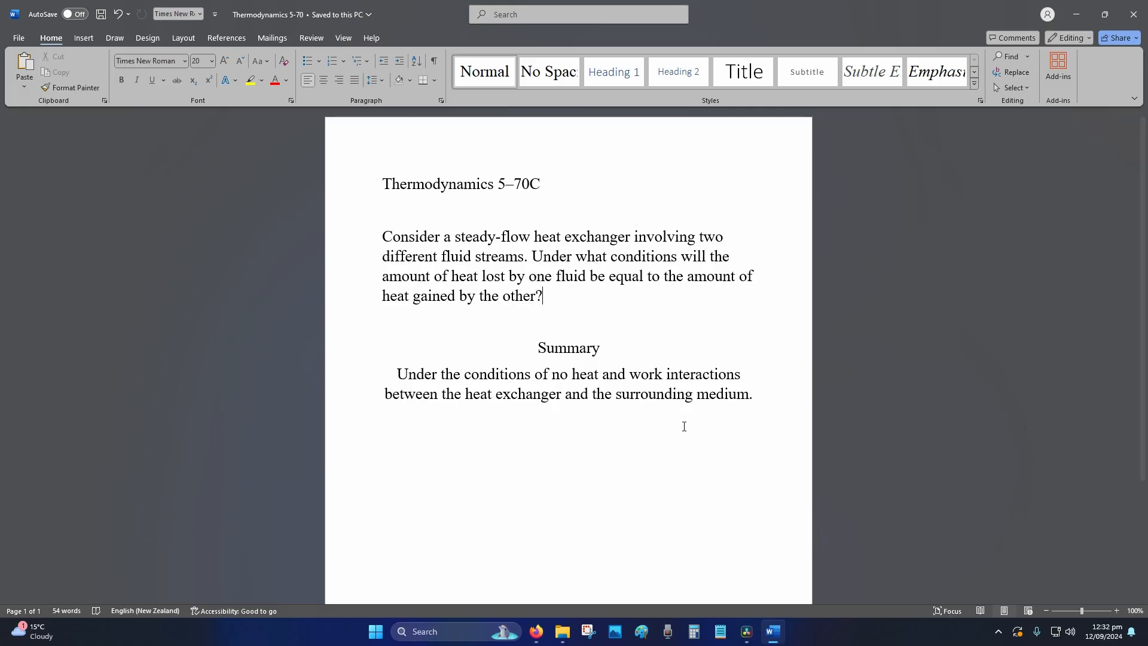